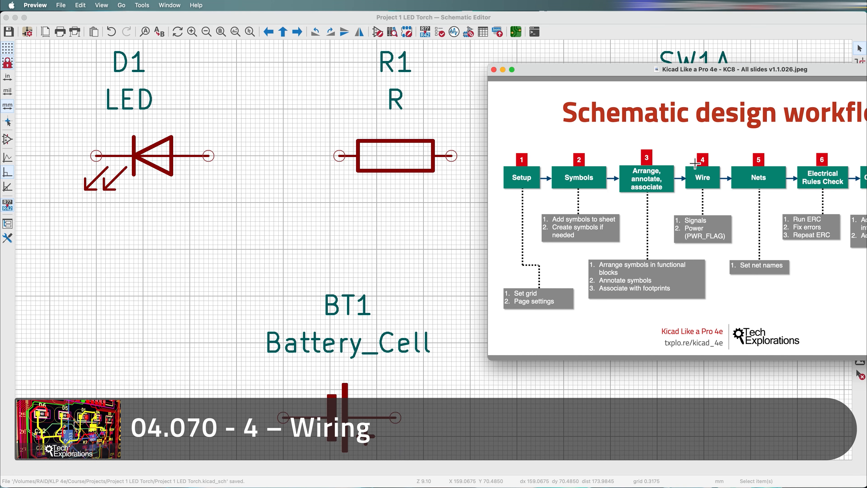
Review the Wire step on the workflow slide, then dismiss it to return to the schematic.
left_click(701, 177)
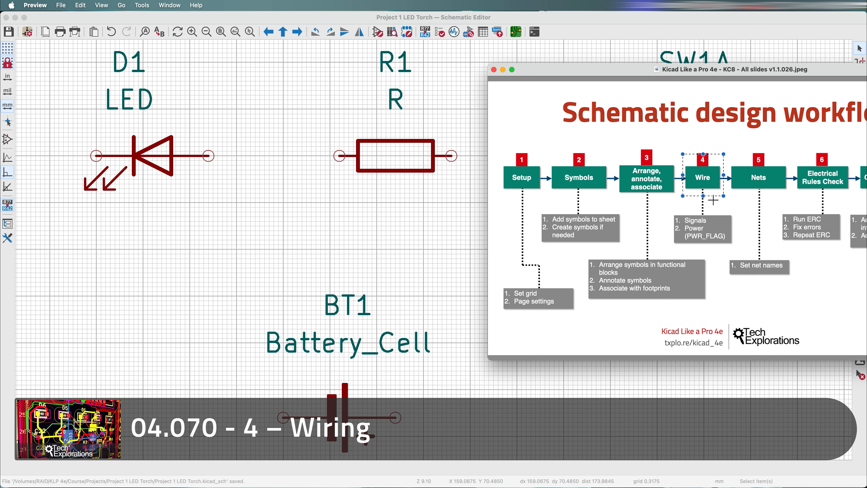
left_click(491, 69)
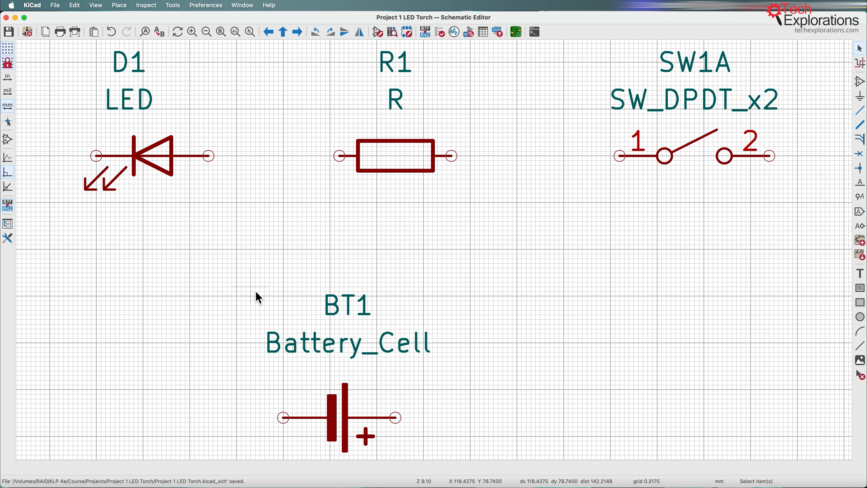
mouse_move(861, 111)
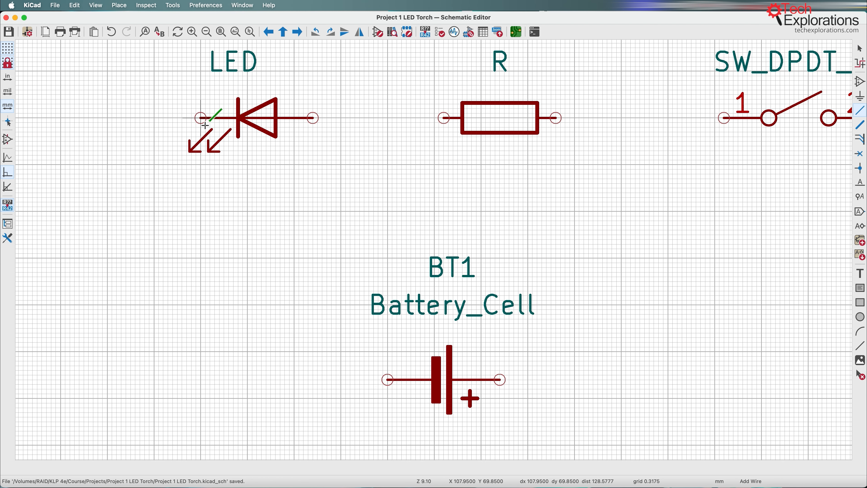
Route a wire from D1's left pin around a left corner down to BT1's left terminal.
scroll("down", 3)
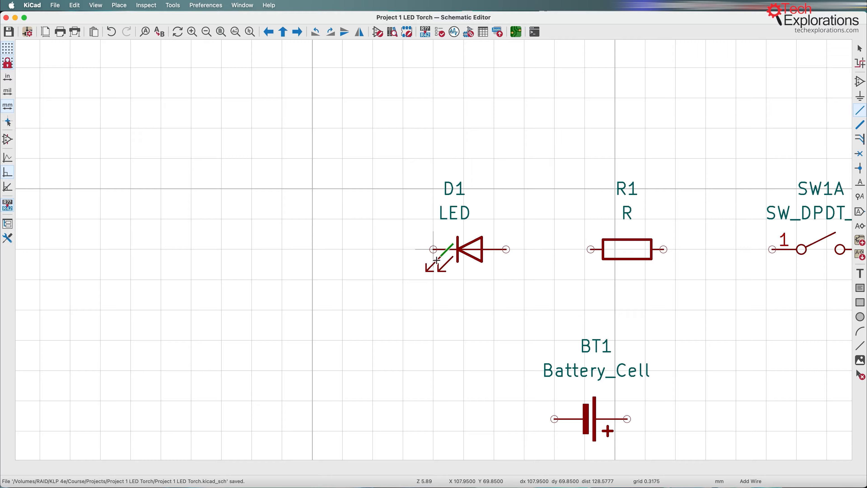
scroll("up", 3)
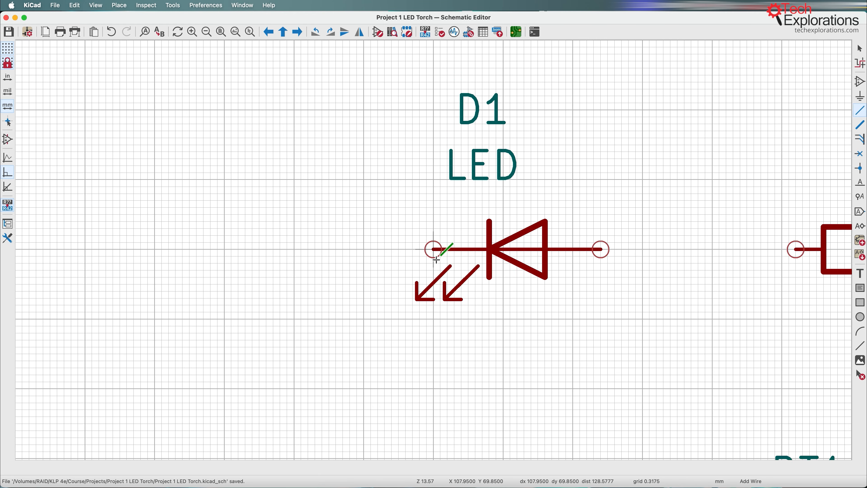
scroll("down", 3)
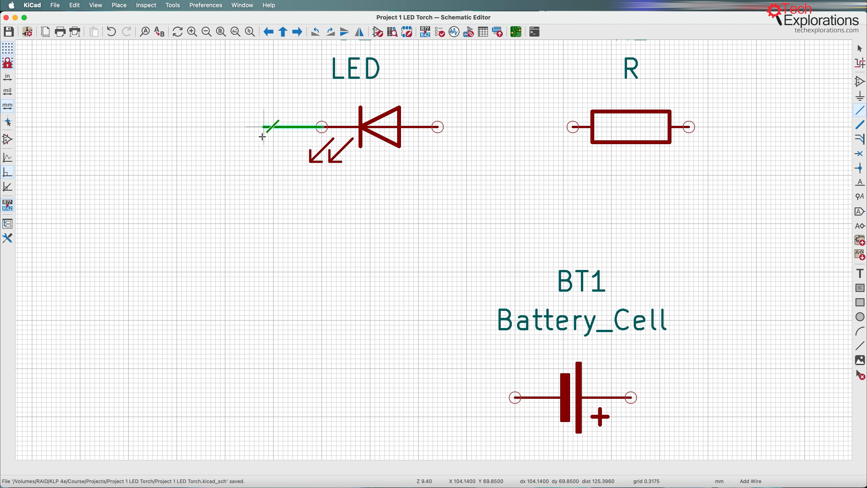
mouse_move(253, 136)
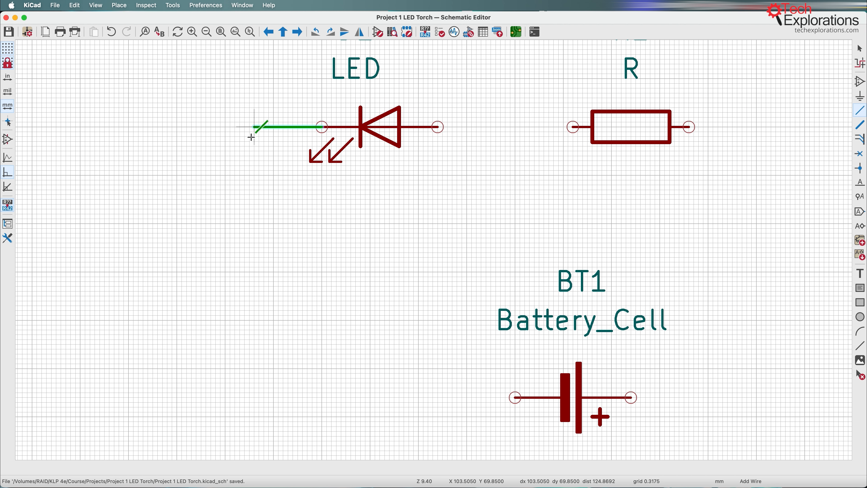
left_click(227, 176)
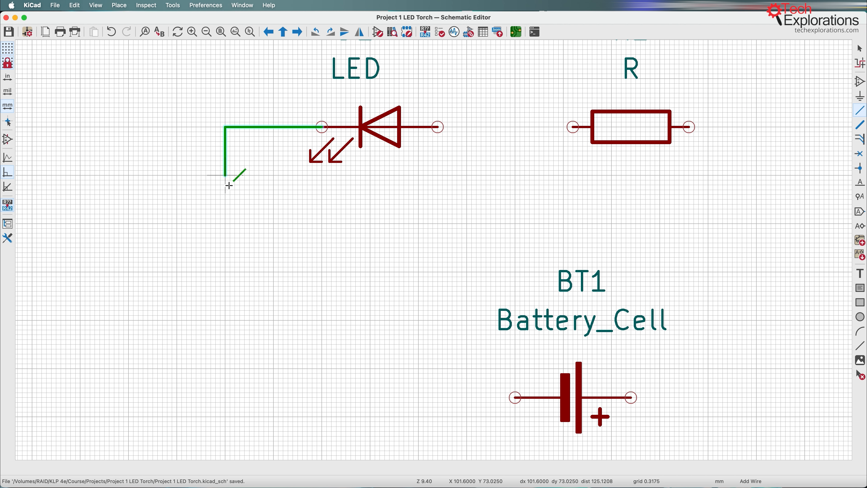
mouse_move(225, 111)
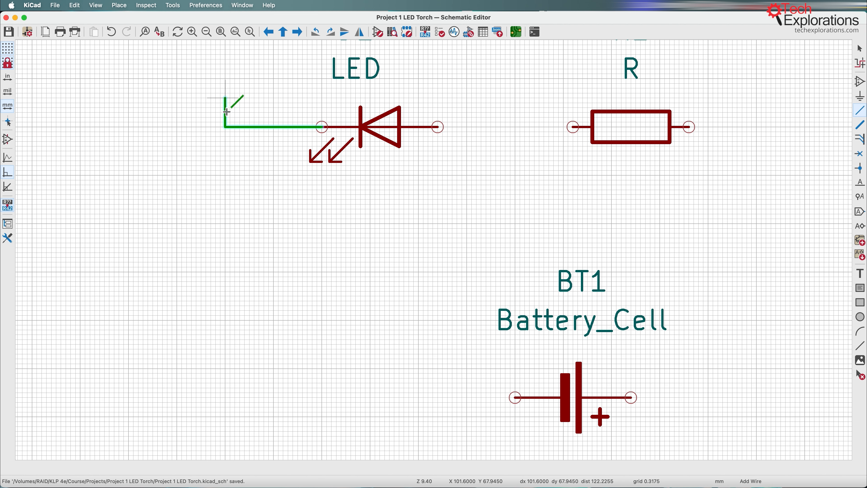
mouse_move(227, 258)
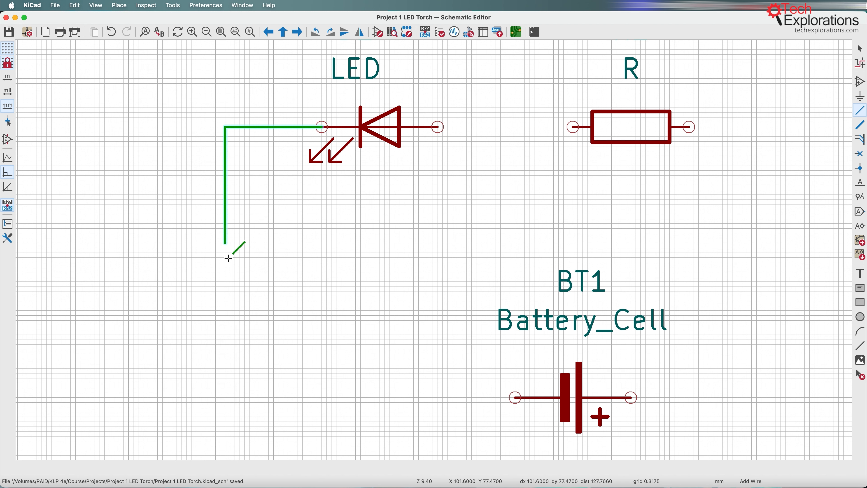
mouse_move(228, 397)
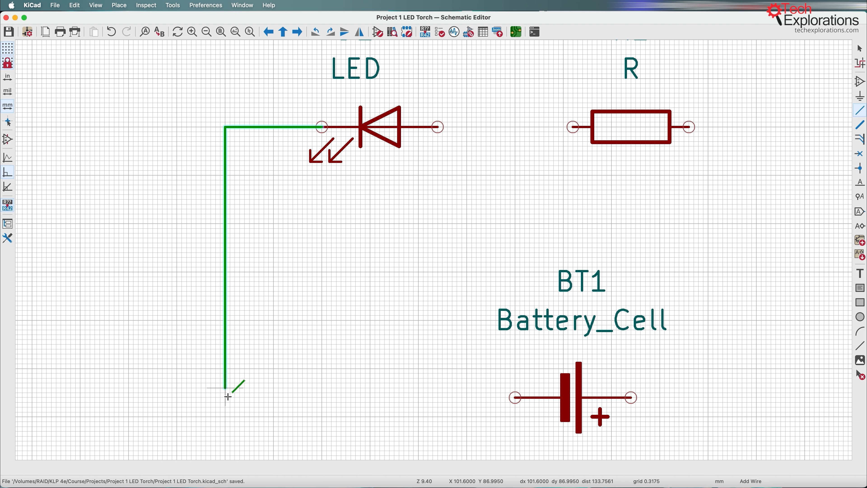
mouse_move(227, 358)
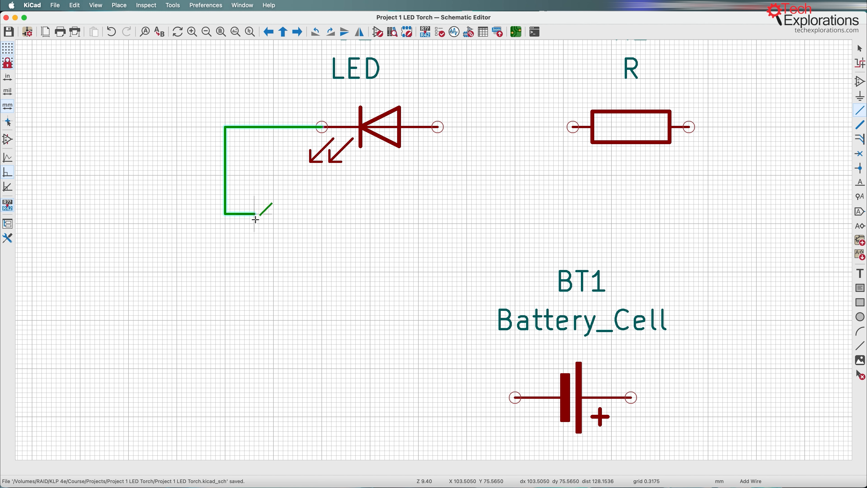
mouse_move(358, 406)
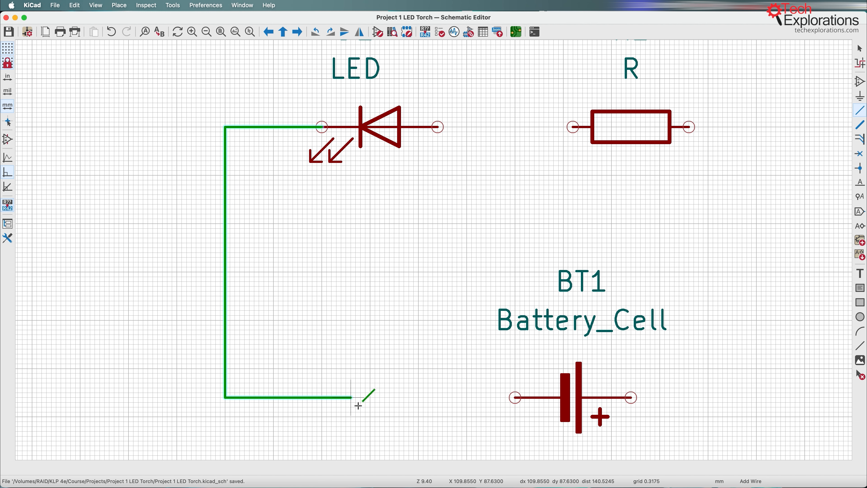
mouse_move(503, 397)
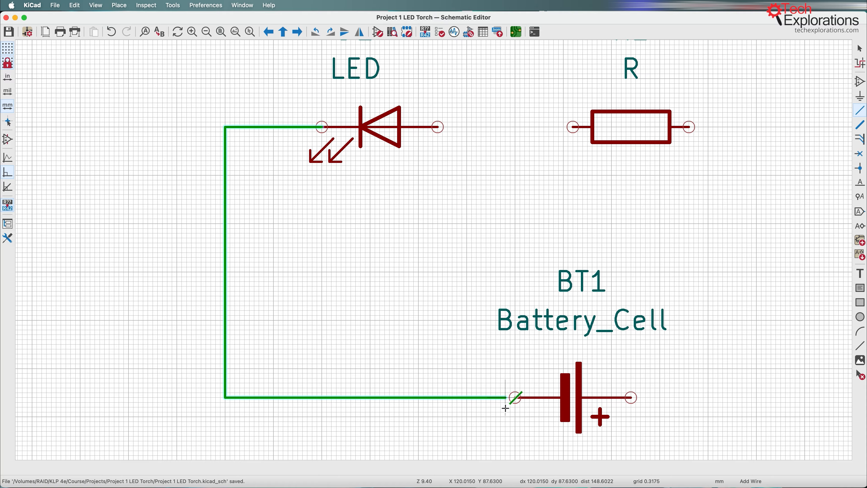
scroll("down", 3)
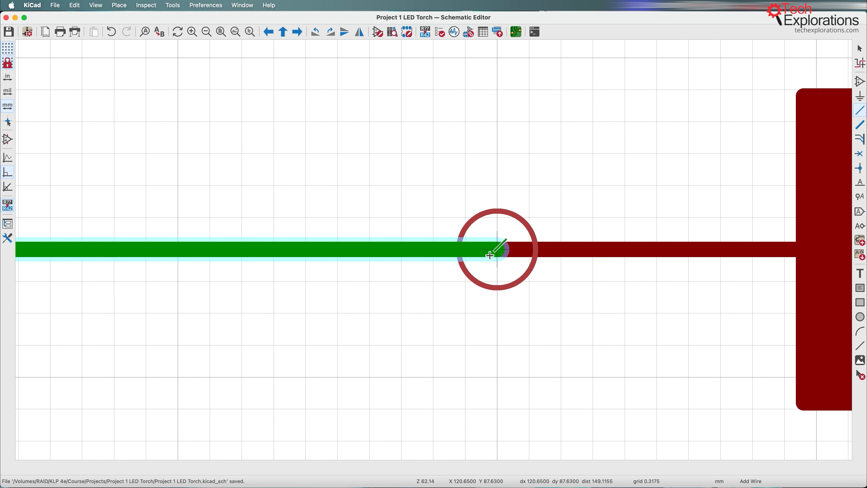
mouse_move(487, 256)
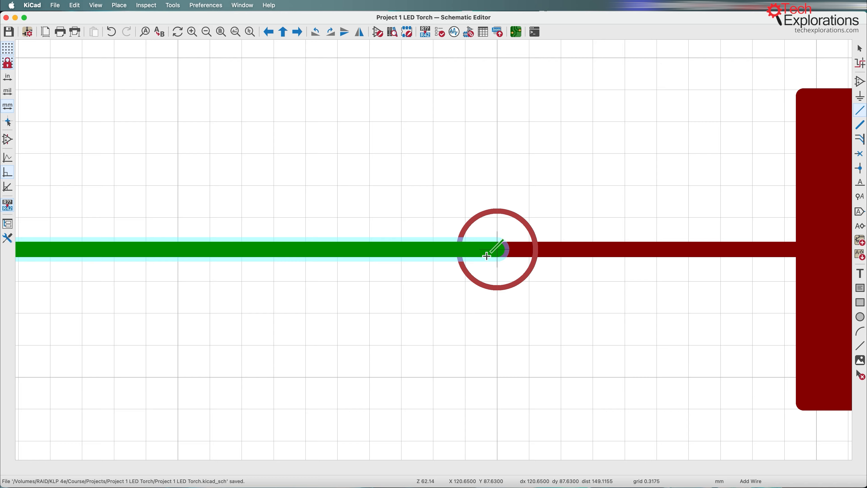
left_click(487, 254)
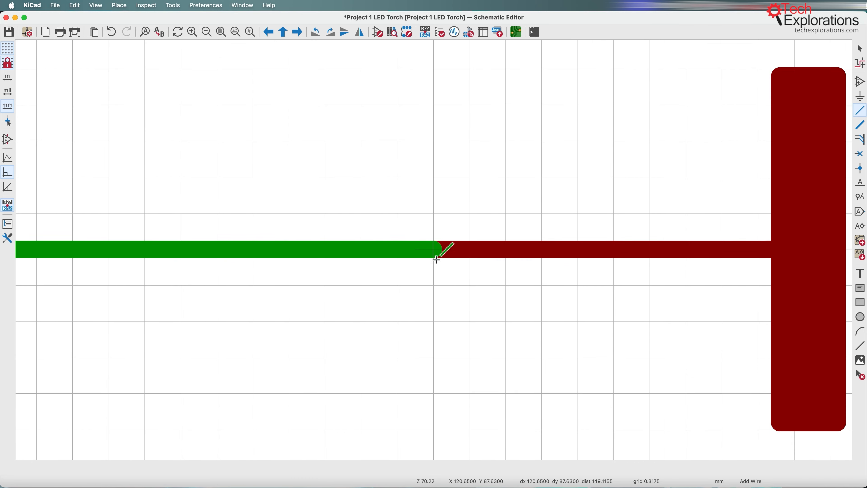
scroll("down", 3)
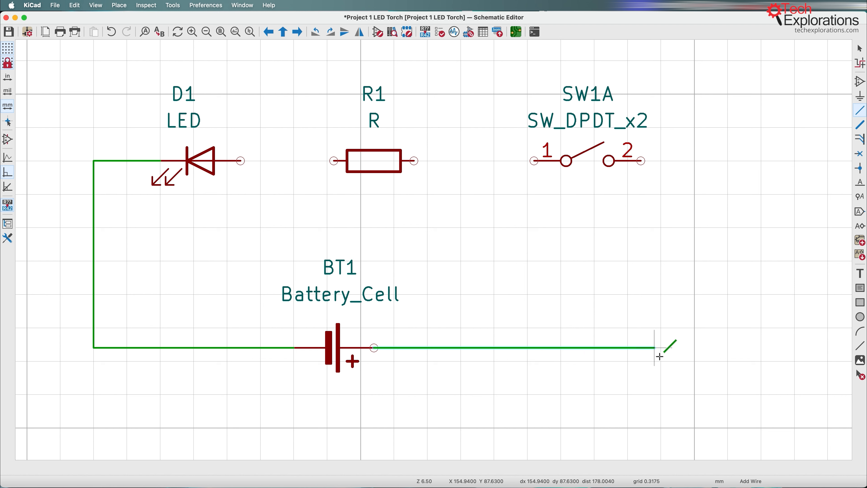
mouse_move(739, 347)
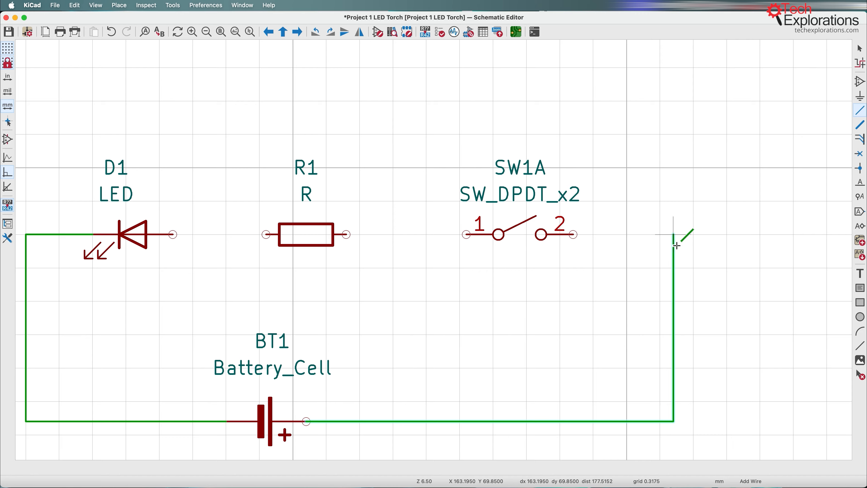
Adjust the view while routing the wire from BT1's right pin toward SW1A pin 2.
scroll("up", 3)
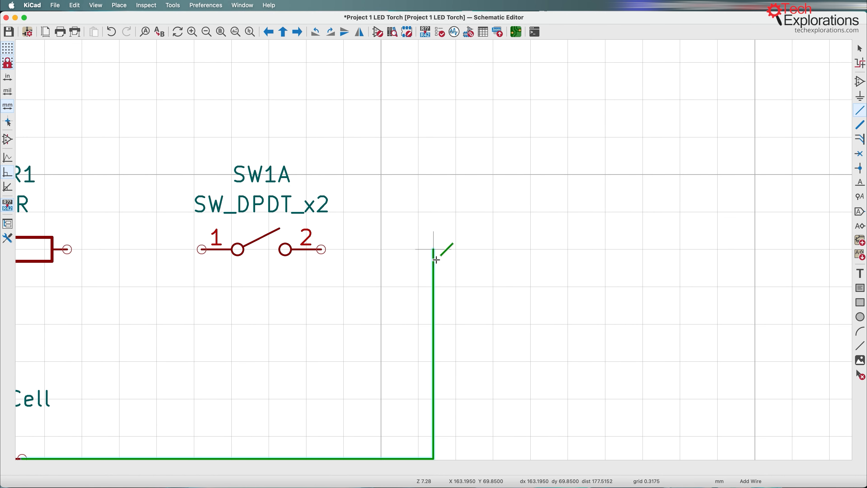
mouse_move(429, 260)
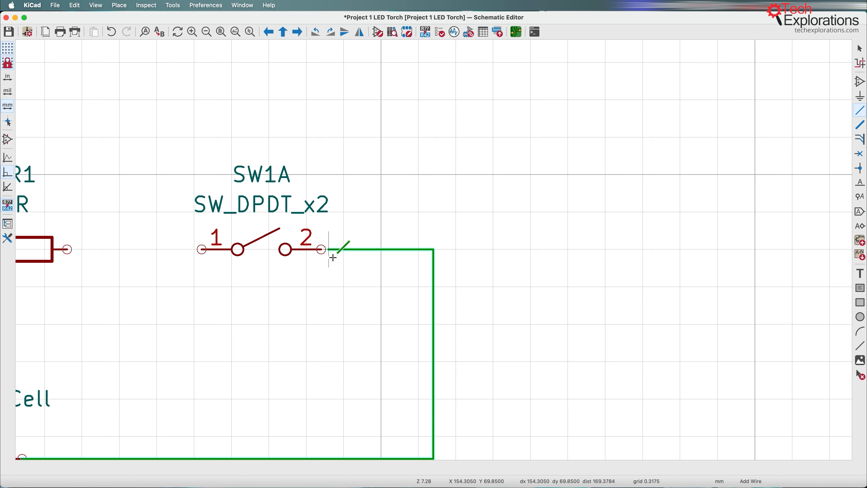
scroll("down", 3)
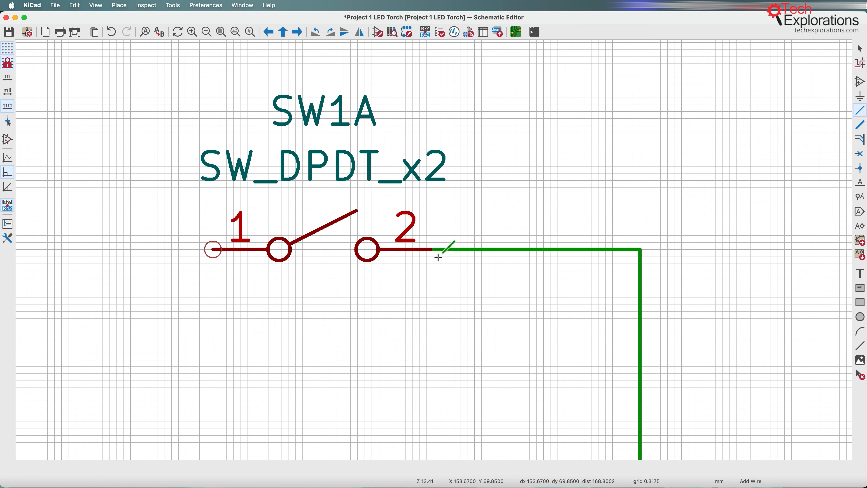
mouse_move(368, 279)
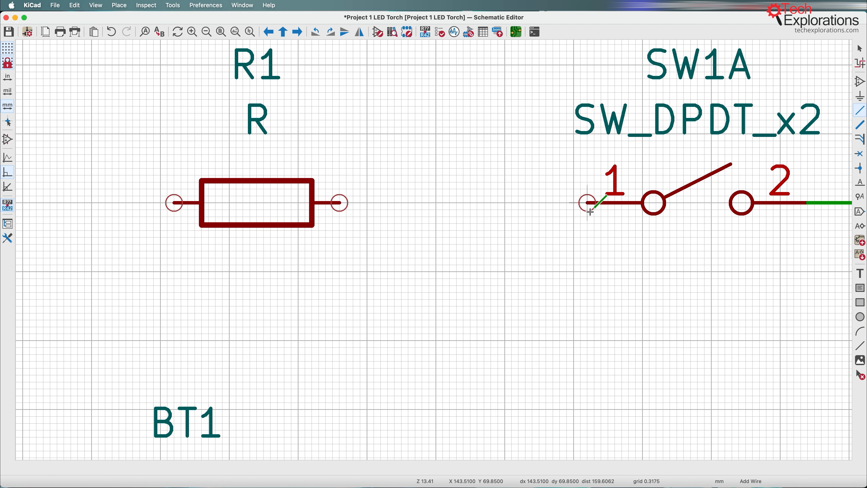
Start the closing wire from SW1A pin 1 down the right side toward R1 and D1.
left_click(348, 202)
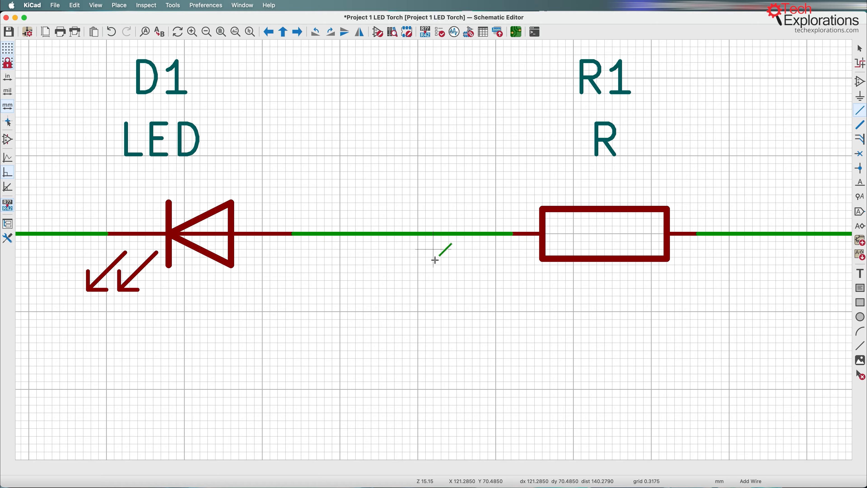
scroll("down", 3)
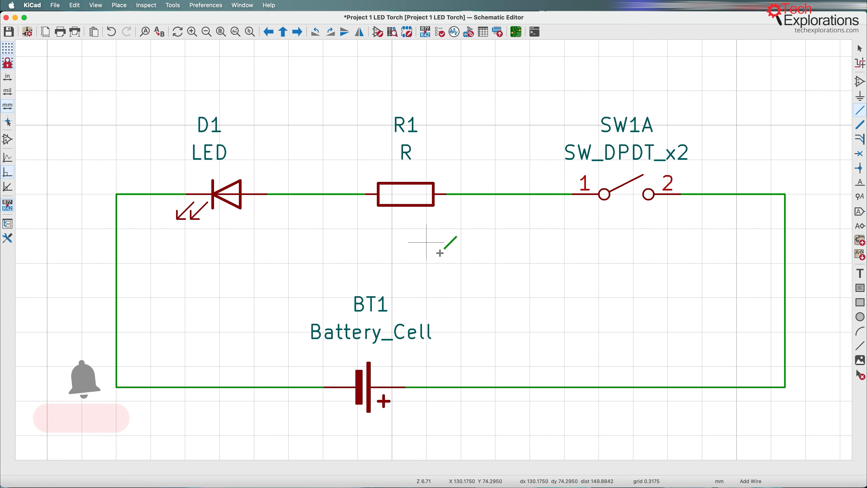
mouse_move(790, 242)
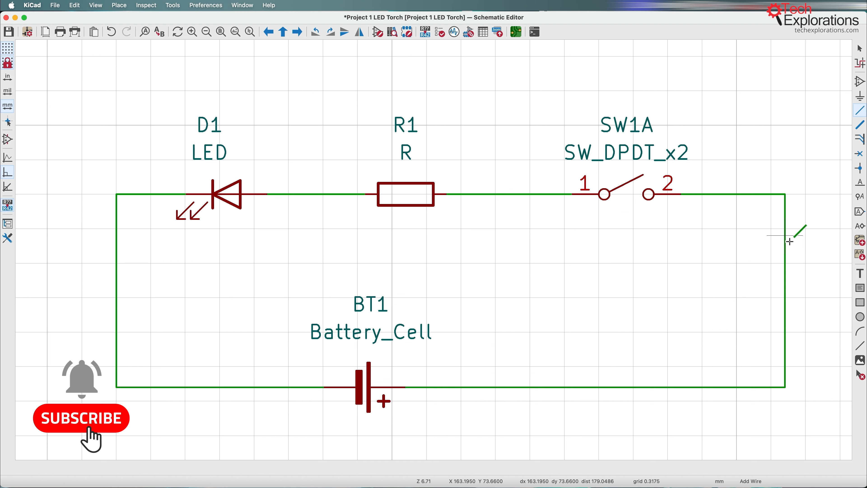
mouse_move(274, 55)
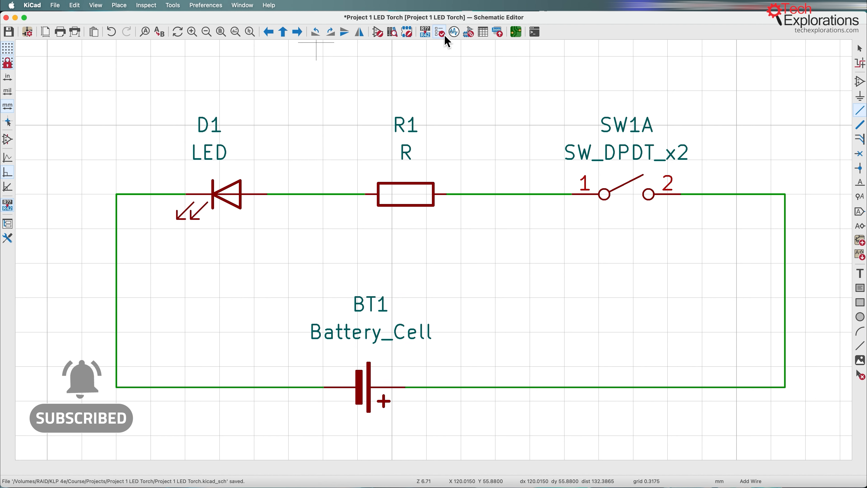
Run the Electrical Rules Checker, reporting zero errors and four warnings.
left_click(442, 31)
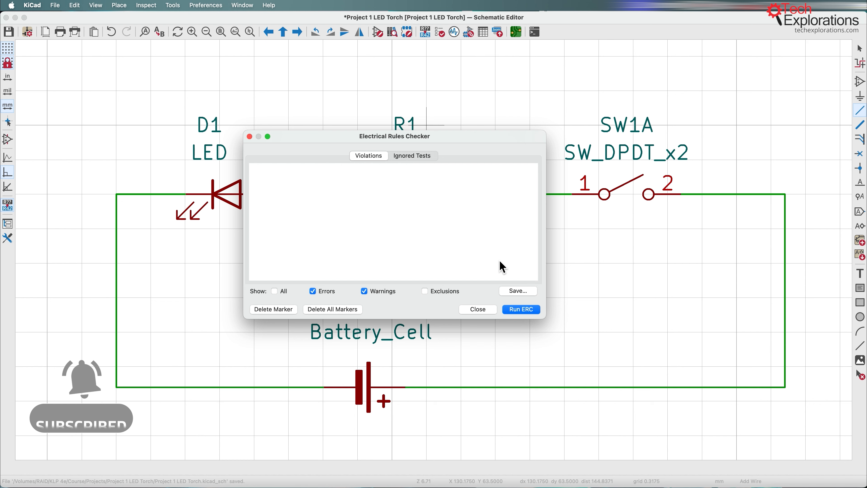
left_click(520, 308)
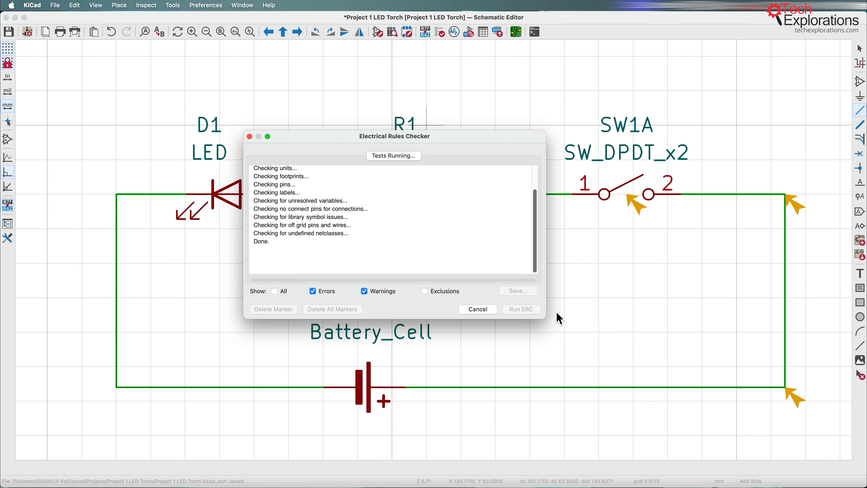
left_click(520, 308)
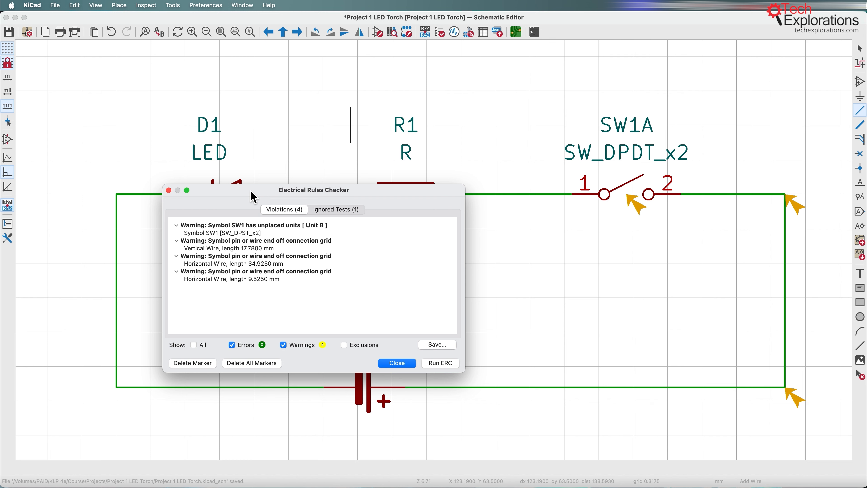
mouse_move(261, 357)
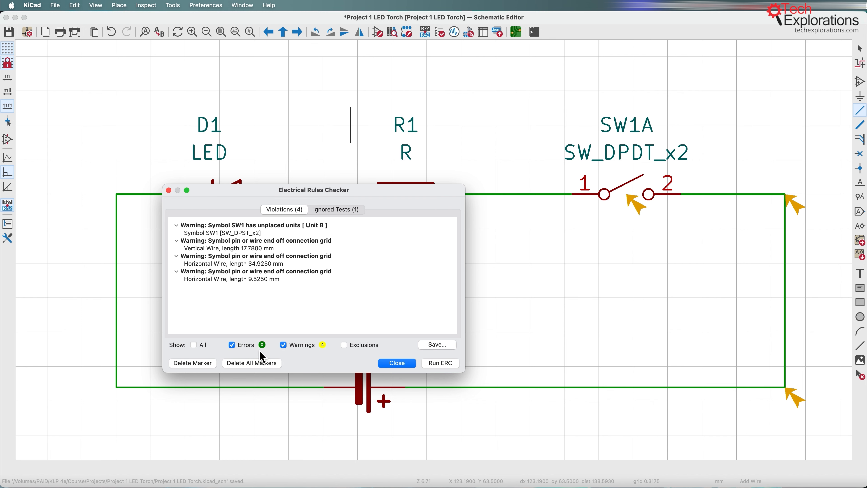
mouse_move(239, 353)
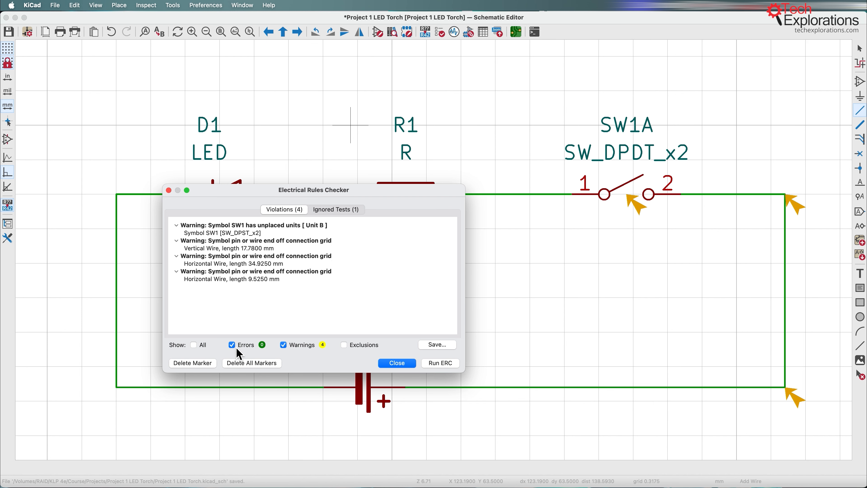
Locate the first off-grid wire end warning on the vertical wire in the schematic.
left_click(254, 240)
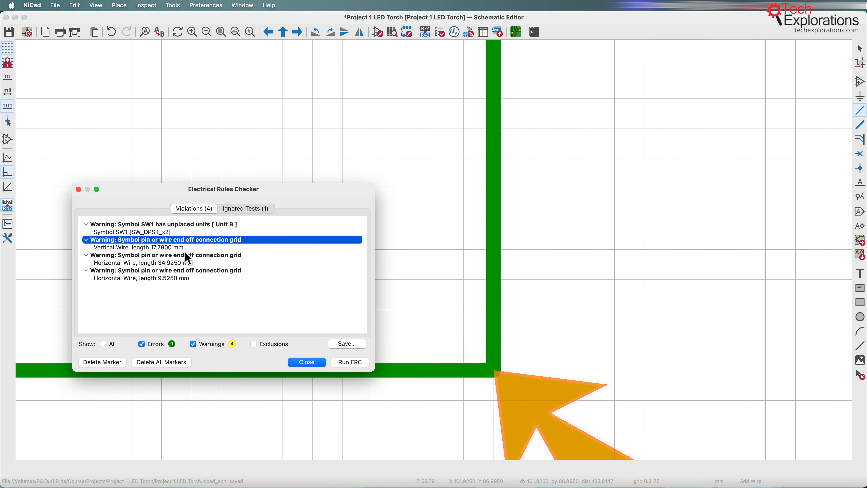
mouse_move(202, 252)
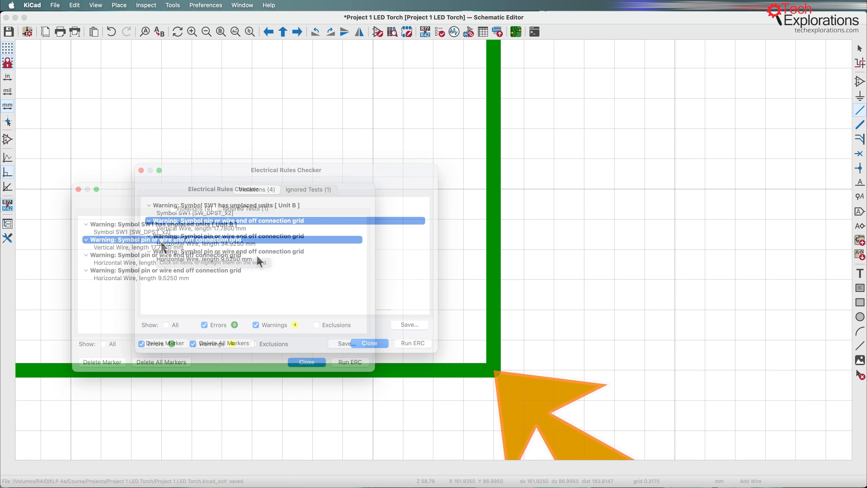
left_click(227, 221)
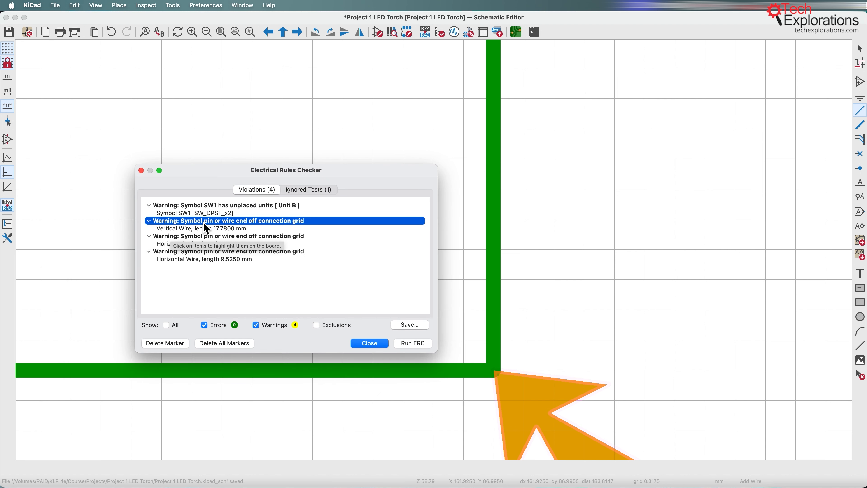
Move the off-grid wire corner onto a grid point and reopen the rules checker.
left_click(369, 343)
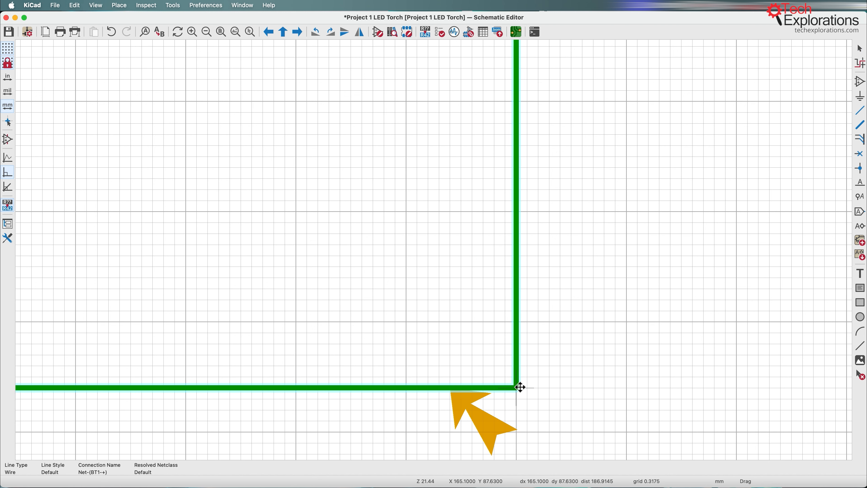
left_click(441, 31)
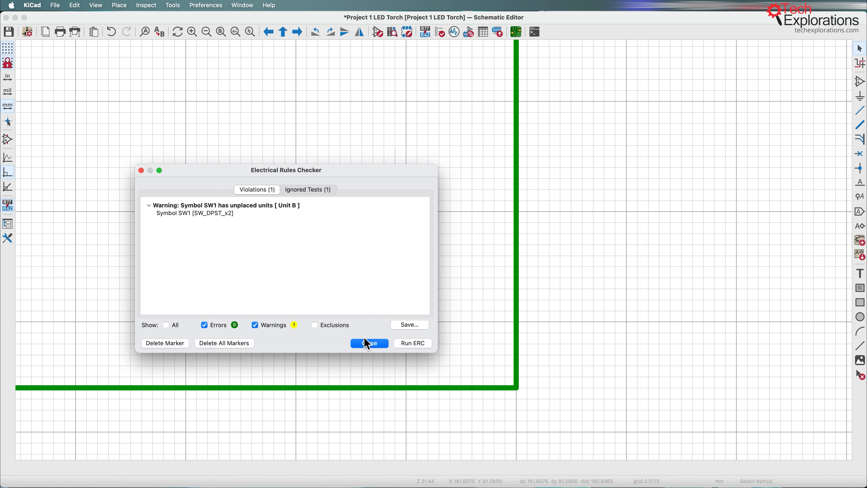
mouse_move(563, 377)
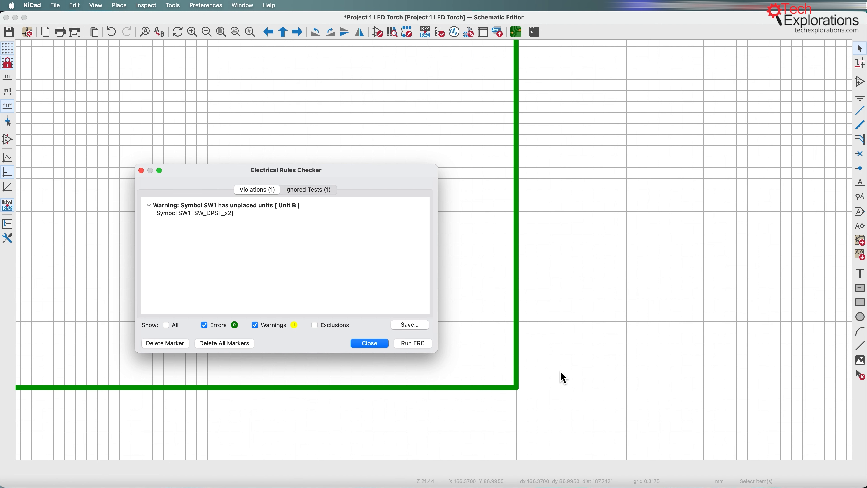
Rerun ERC on the full schematic, leaving only the SW1 unplaced unit B warning.
left_click(369, 343)
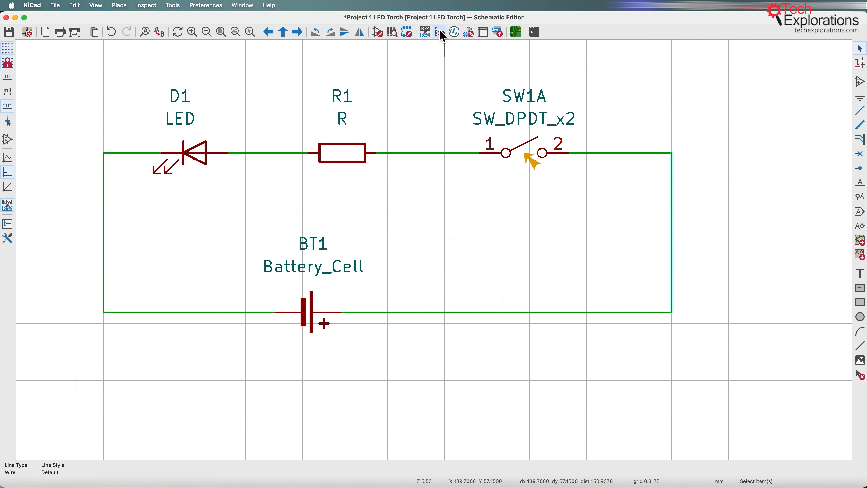
left_click(439, 32)
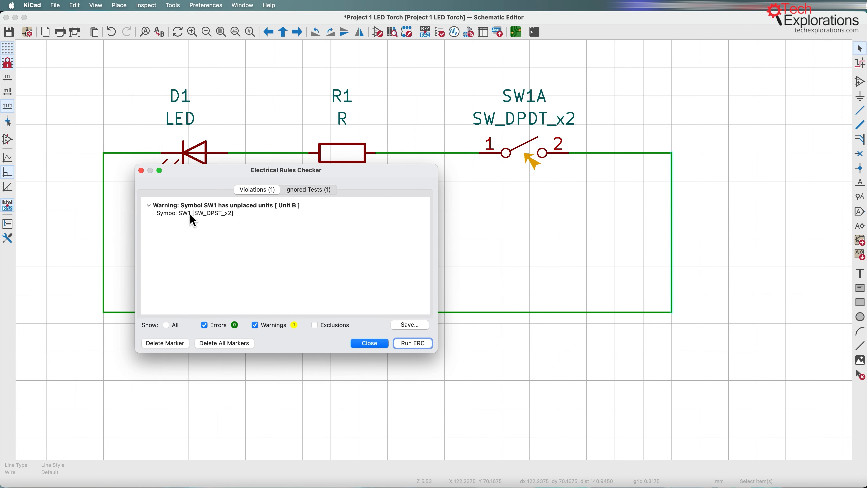
left_click(193, 213)
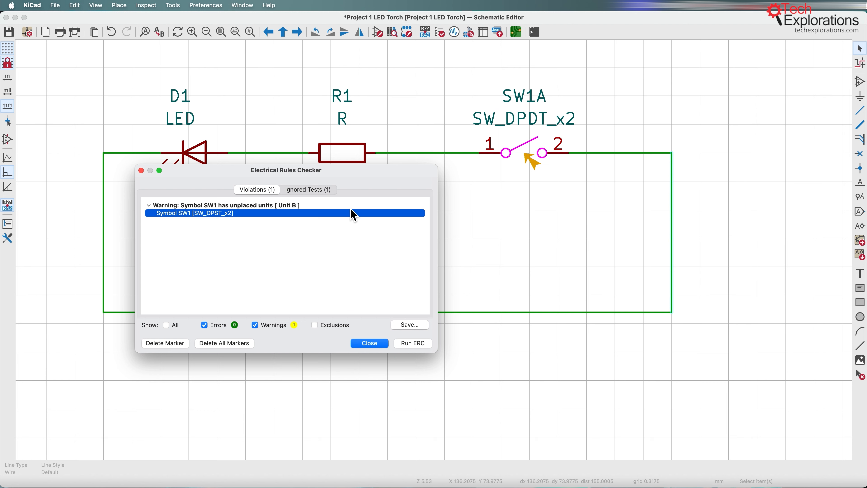
mouse_move(577, 133)
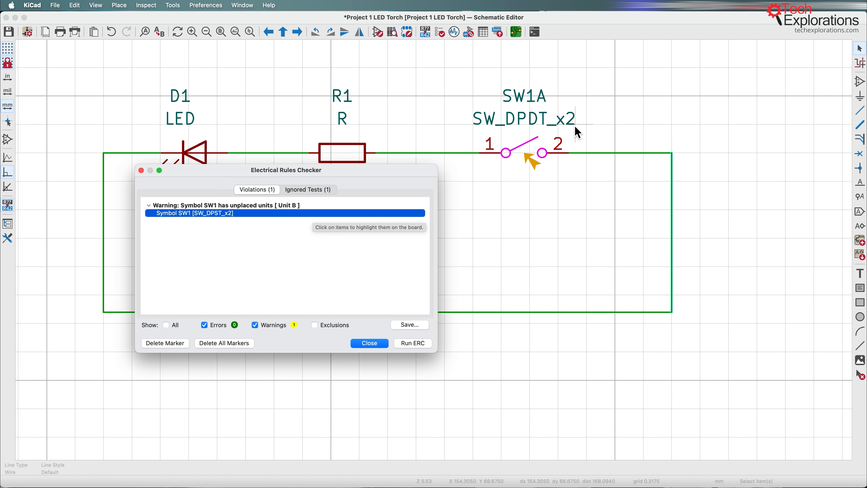
mouse_move(508, 169)
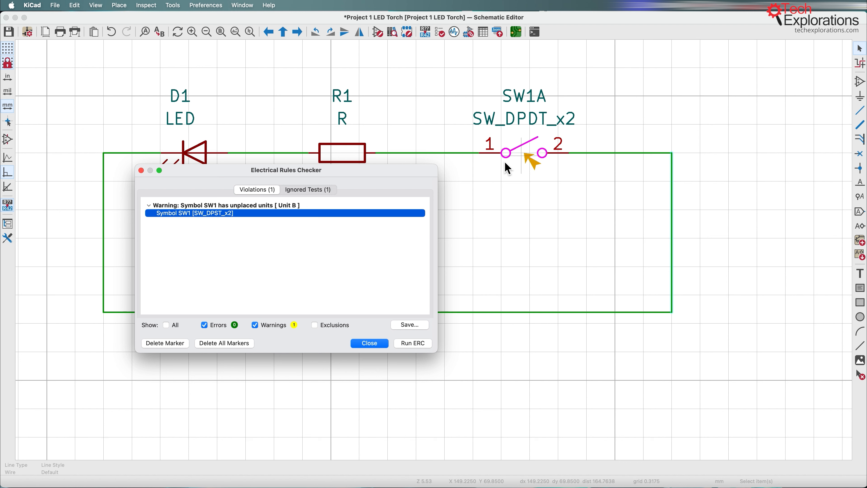
mouse_move(197, 216)
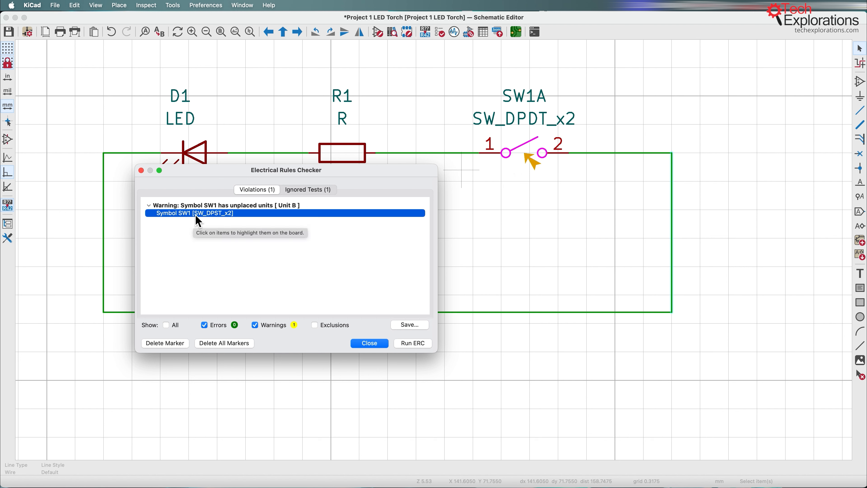
mouse_move(409, 342)
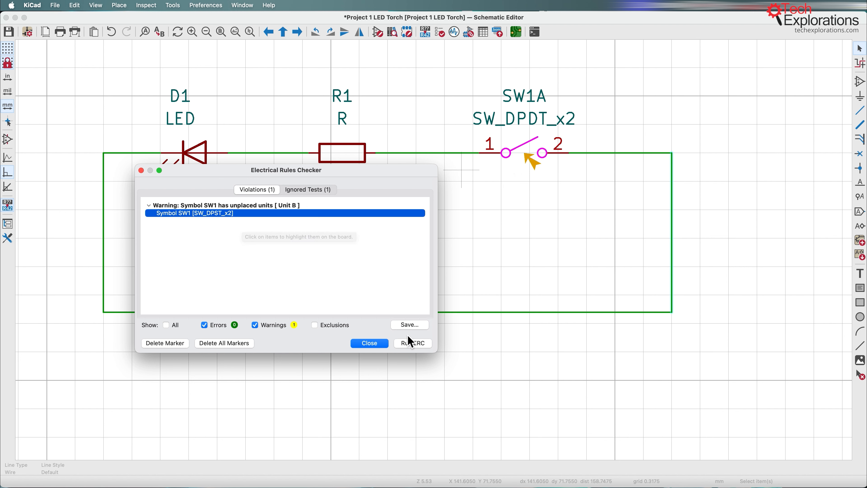
mouse_move(354, 334)
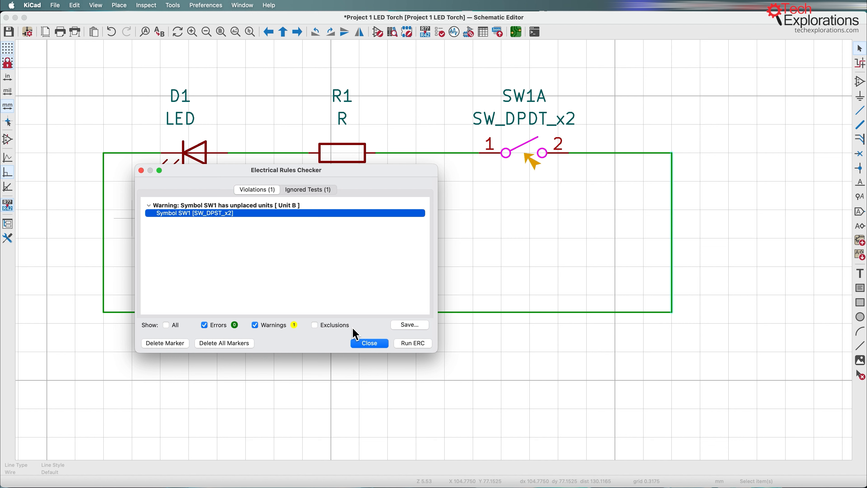
mouse_move(385, 357)
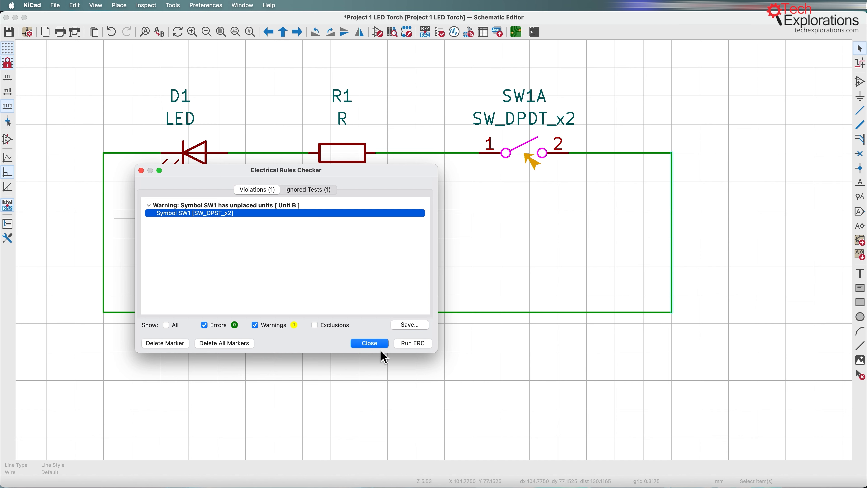
Close the rules checker and mark the Nets step on the workflow slide in Preview.
left_click(369, 343)
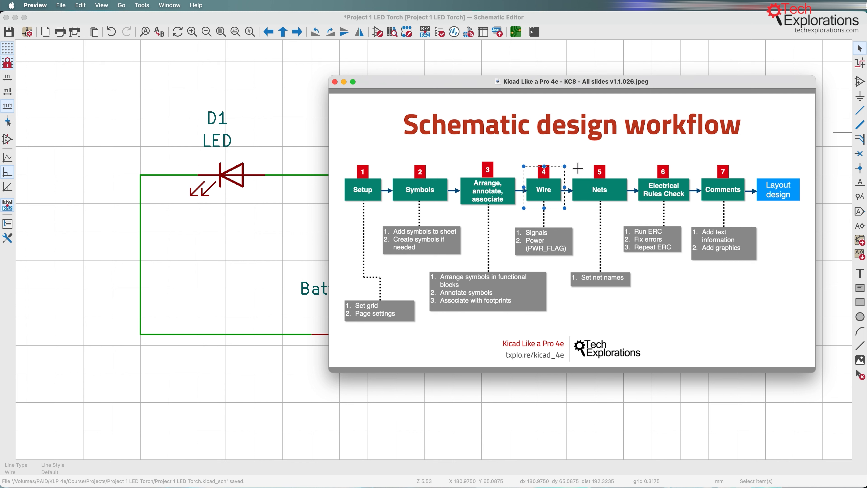
left_click(600, 190)
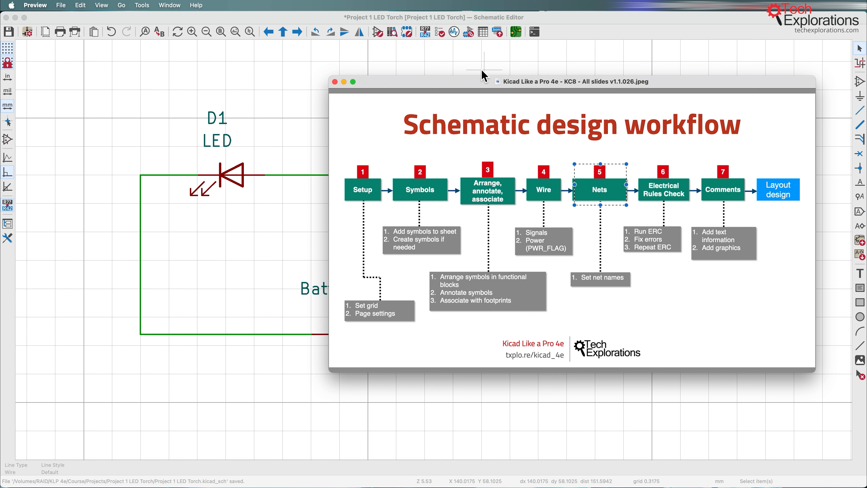
mouse_move(404, 91)
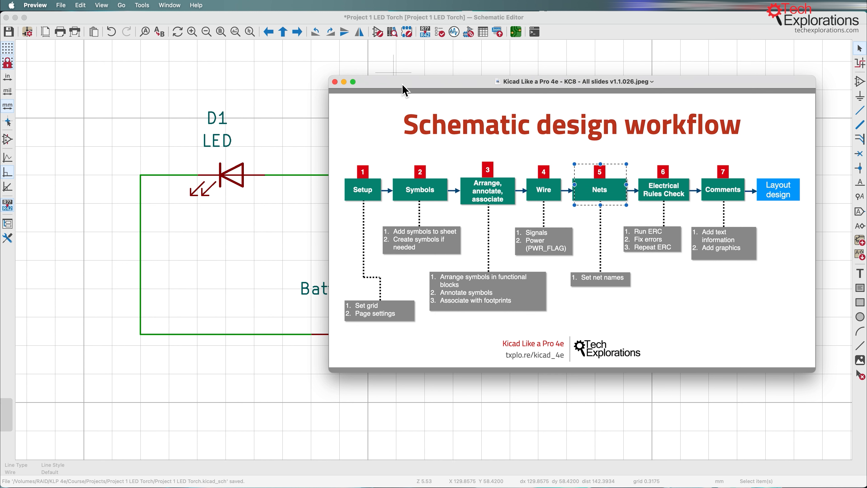